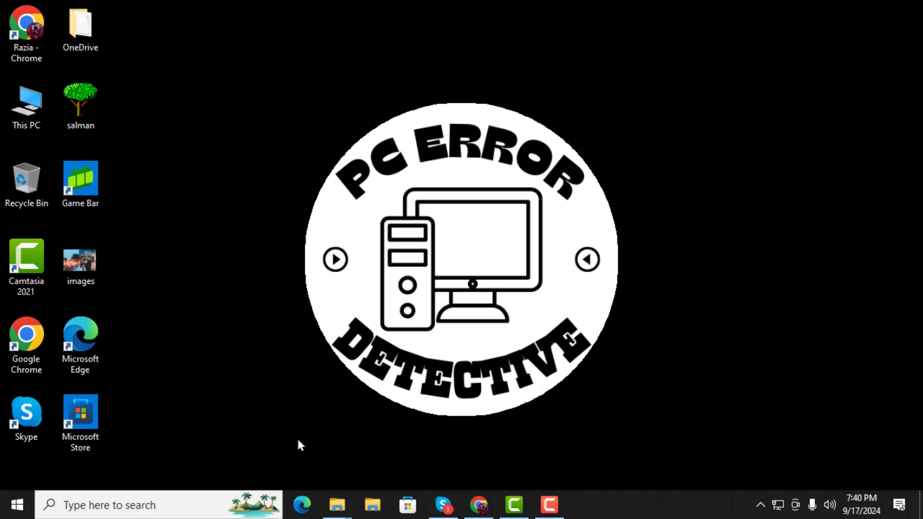
mouse_move(273, 442)
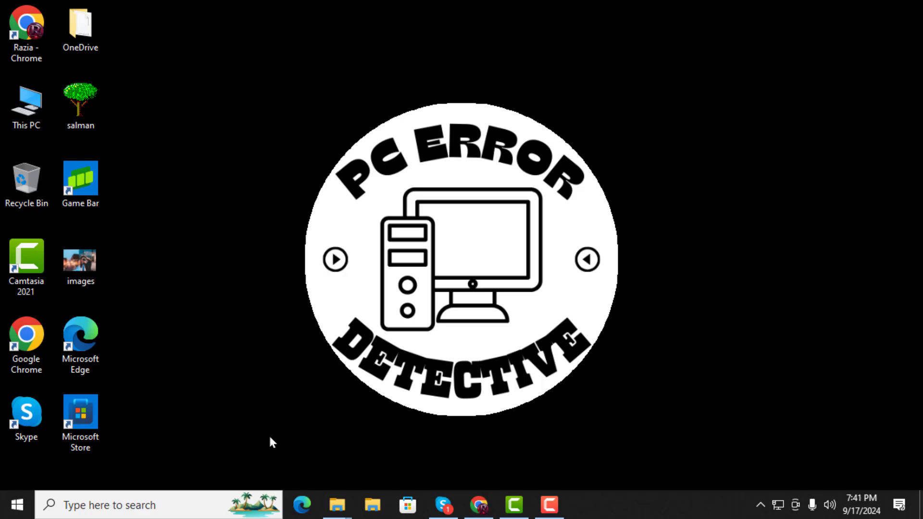
mouse_move(46, 472)
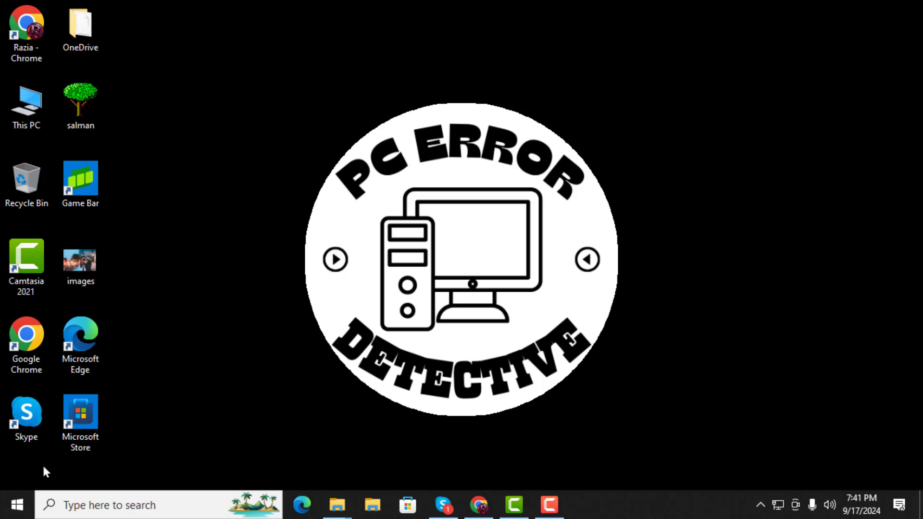
mouse_move(25, 476)
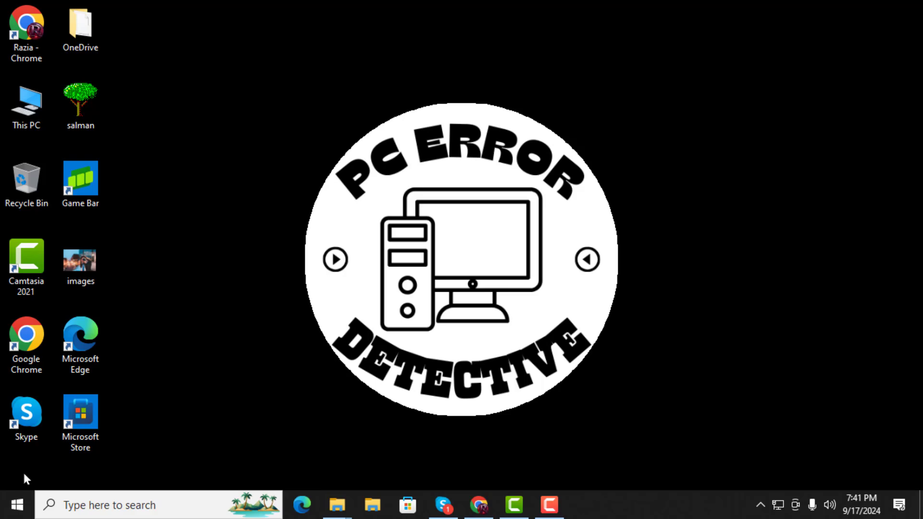
Open Windows Settings from the Start button's right-click quick link menu.
right_click(14, 503)
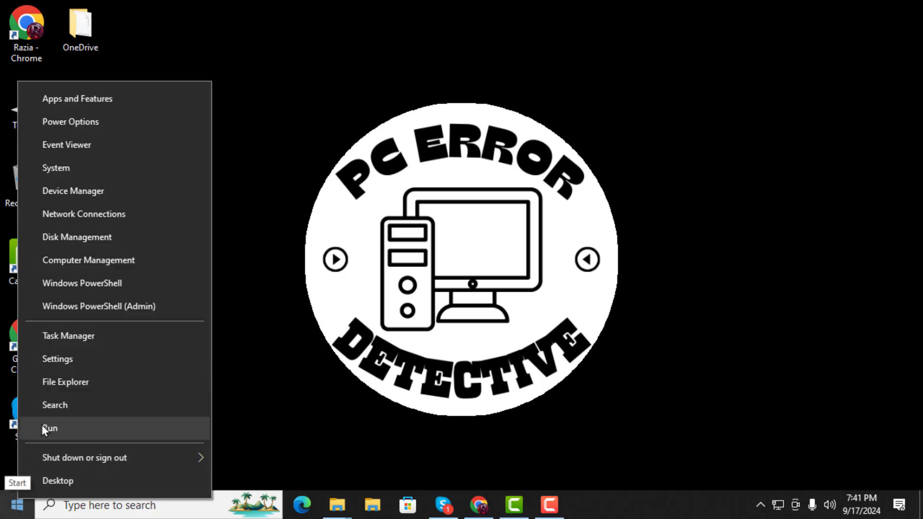
mouse_move(98, 366)
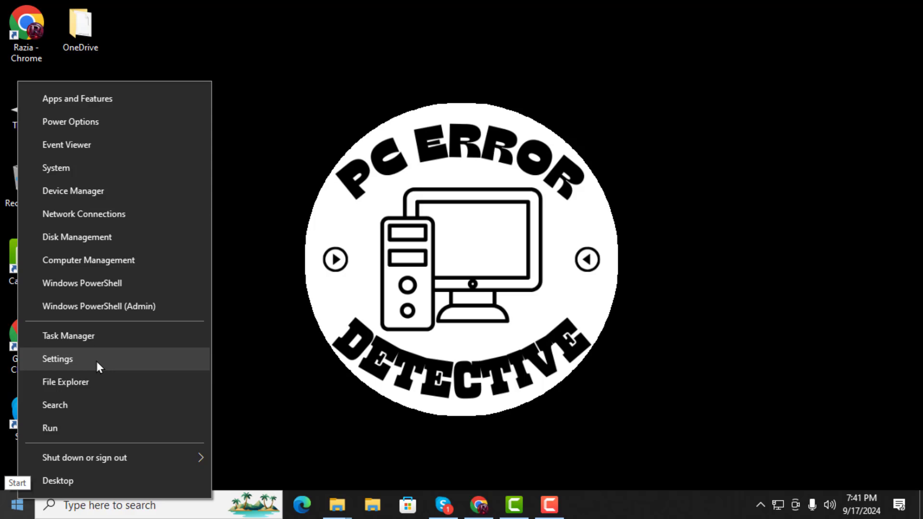
click(58, 358)
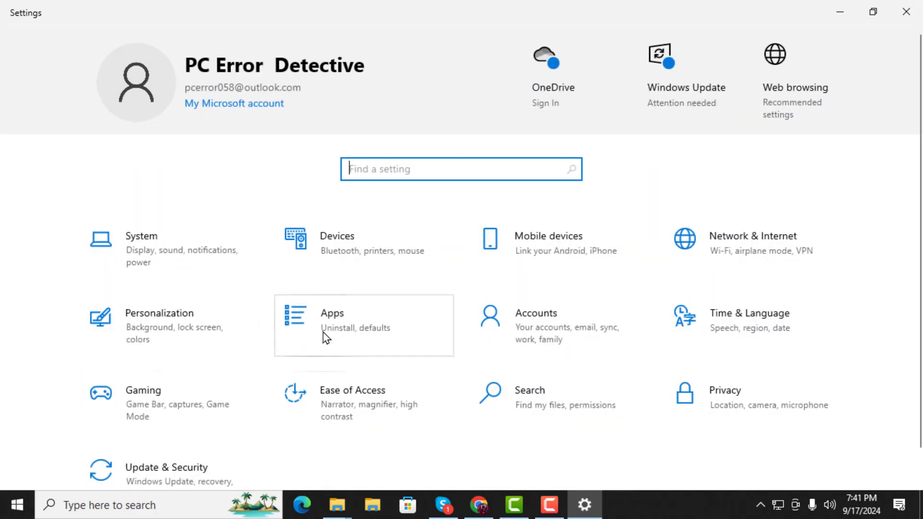
mouse_move(337, 330)
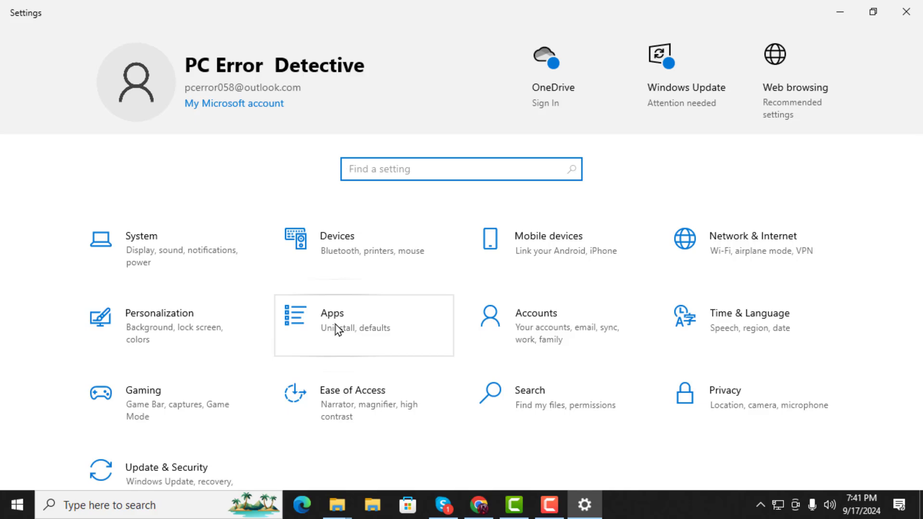
In Apps & features, expand the HEVC Video Extensions from Device Manufacturer entry.
click(338, 327)
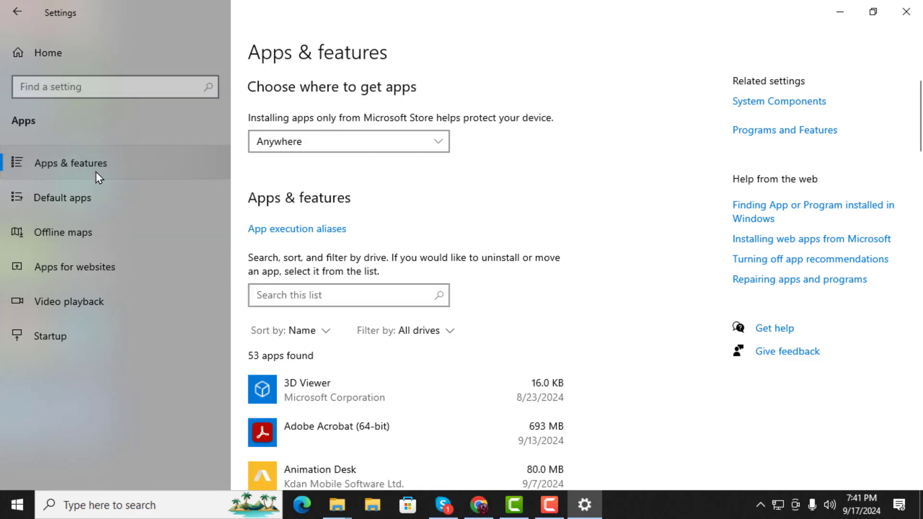
scroll(down, 3)
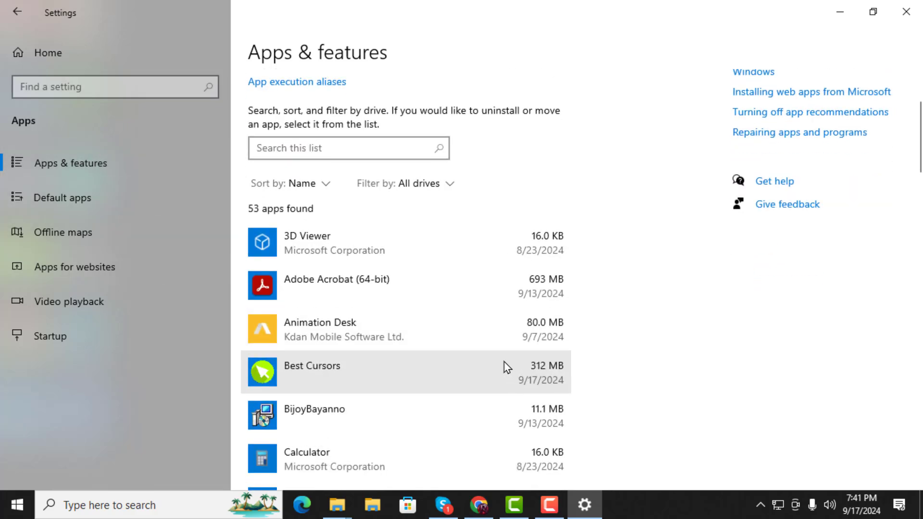
scroll(down, 3)
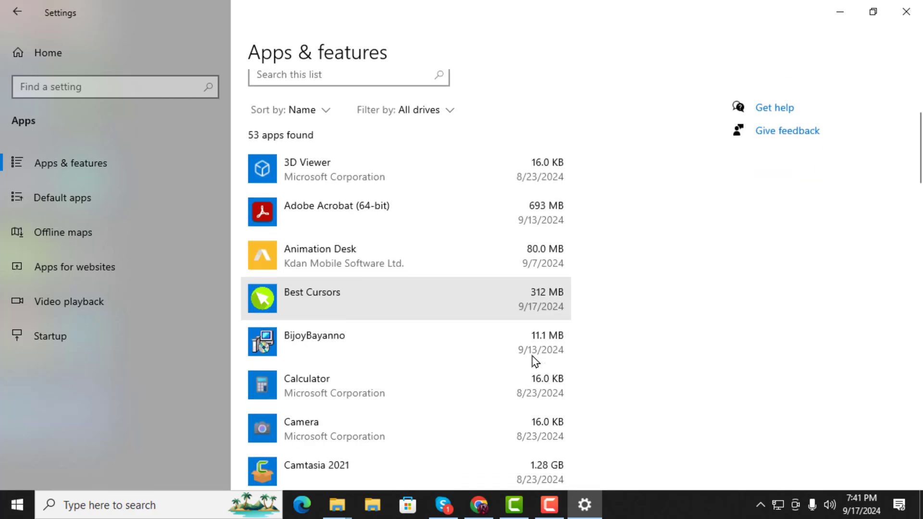
scroll(down, 3)
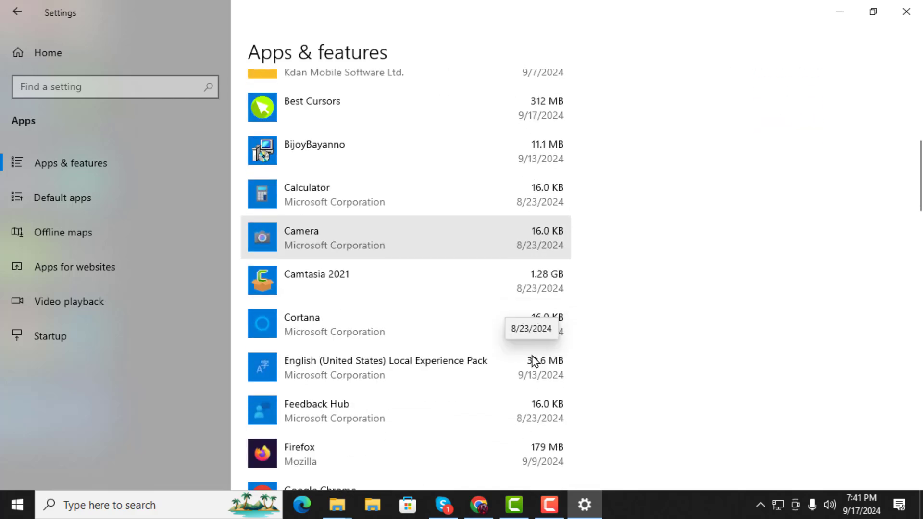
scroll(down, 3)
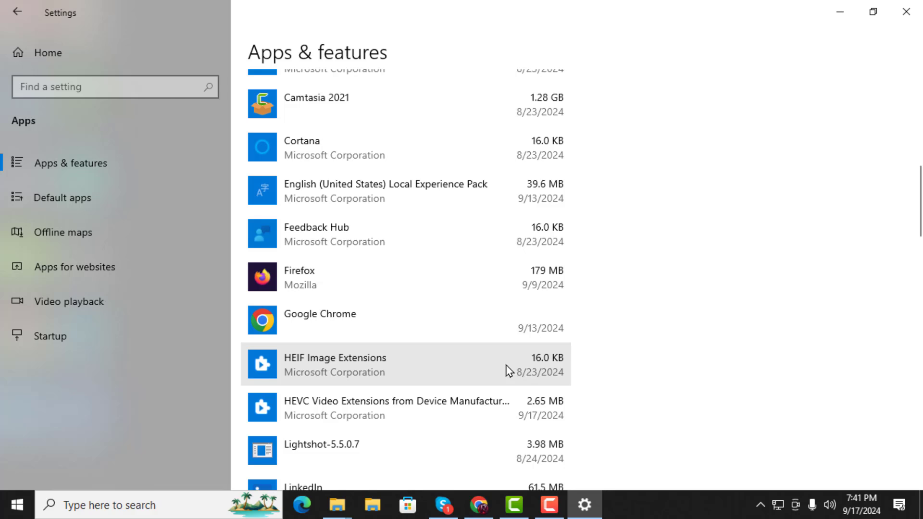
click(389, 407)
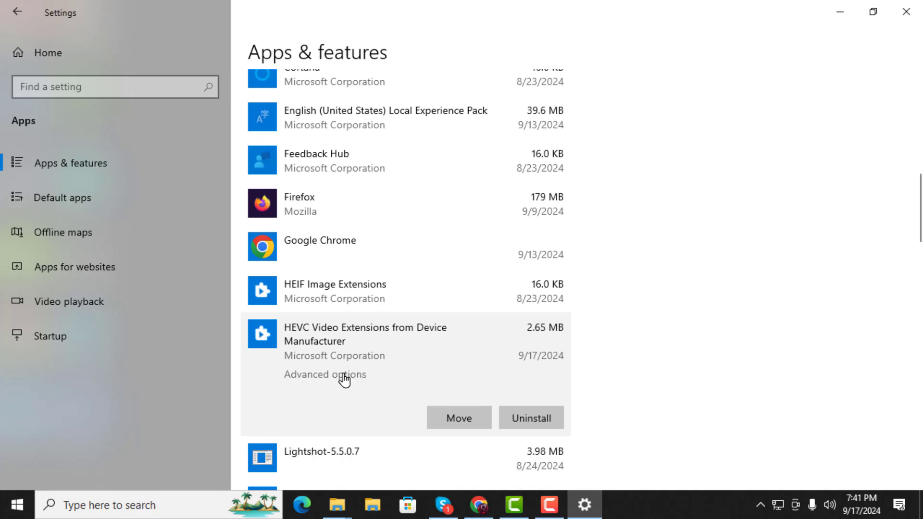
Reset the HEVC extension from its Advanced options page, bringing up the data-deletion warning.
click(325, 374)
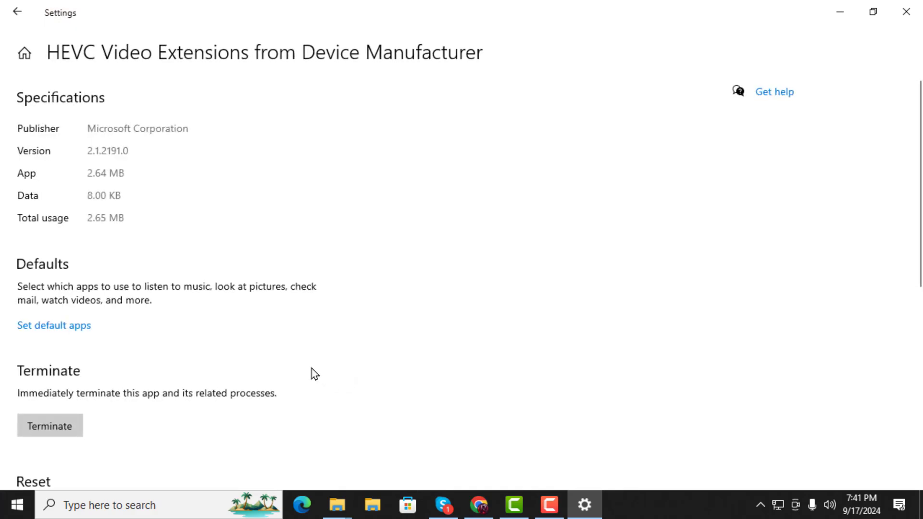
mouse_move(318, 237)
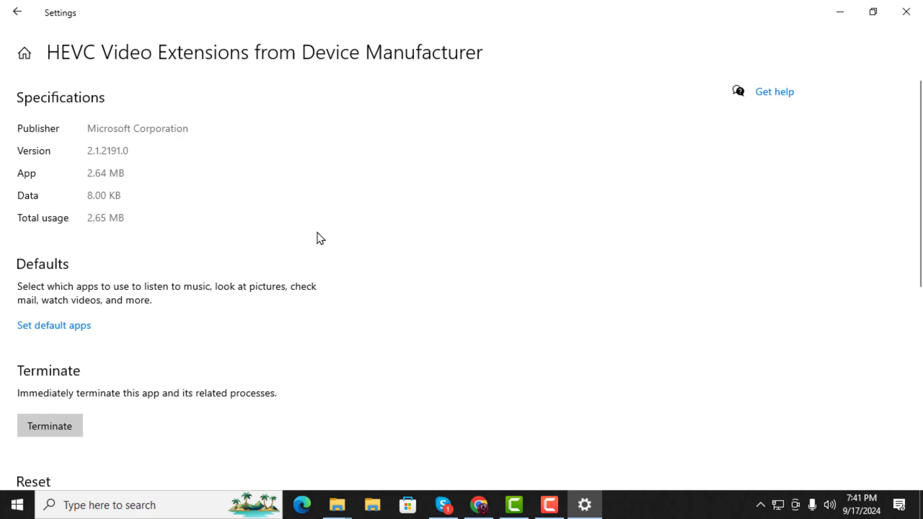
scroll(down, 3)
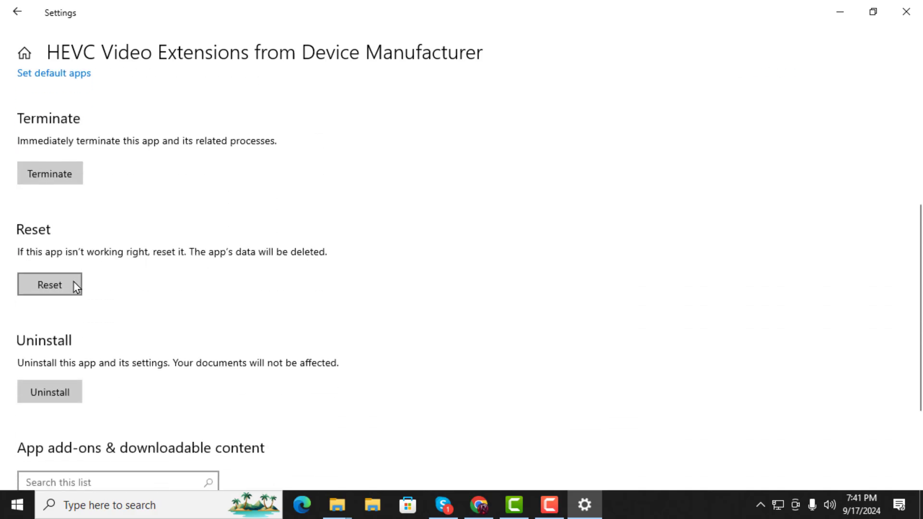
click(49, 285)
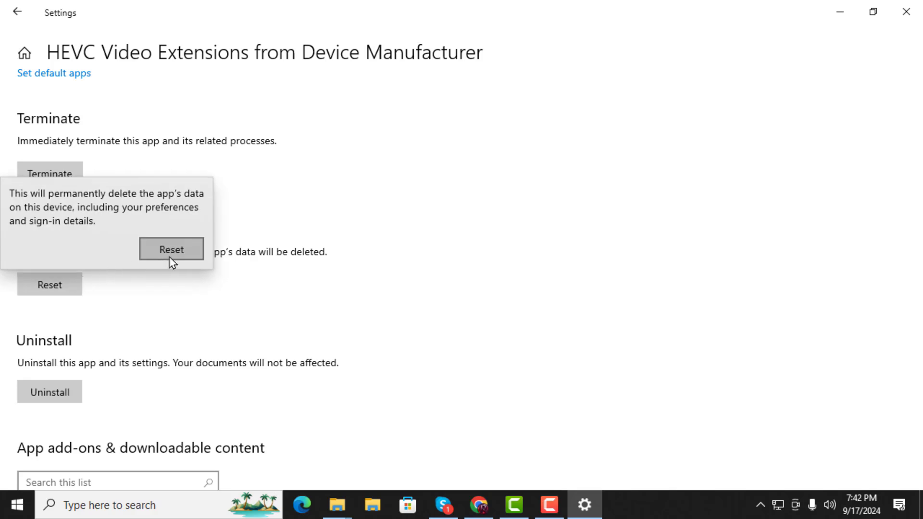
mouse_move(204, 262)
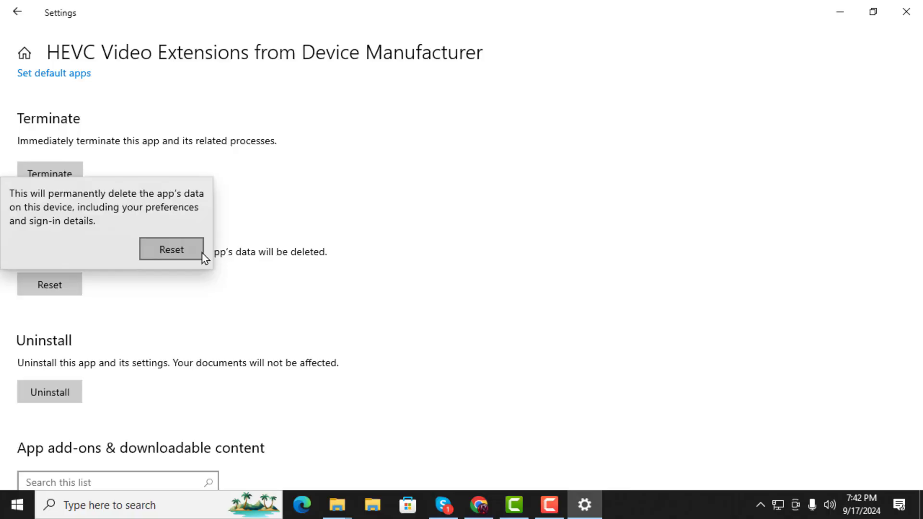